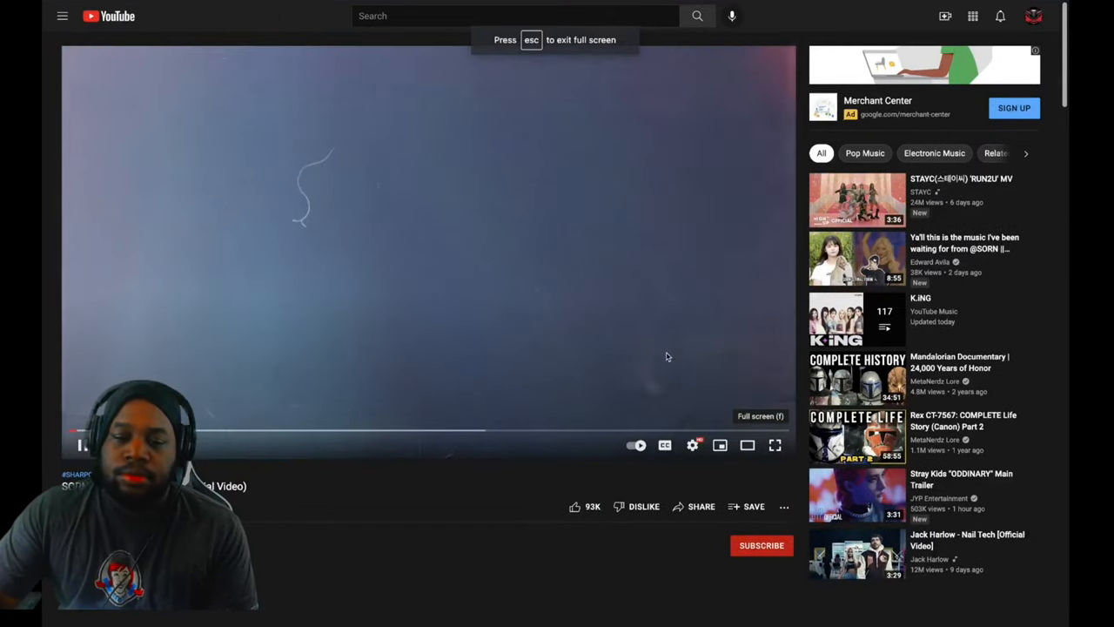
- Exit the full-screen YouTube video and return to the Logic Pro project window
left_click(774, 444)
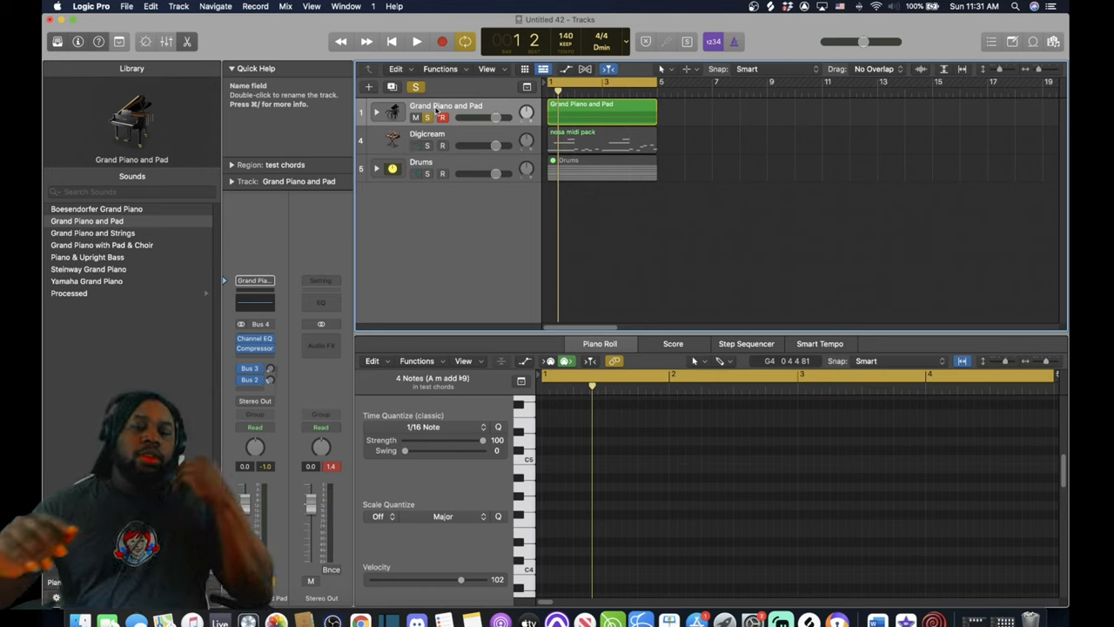
- Audition the chord stack, expand it, and solo the Dark Pad and Grand Piano subtracks
left_click(416, 41)
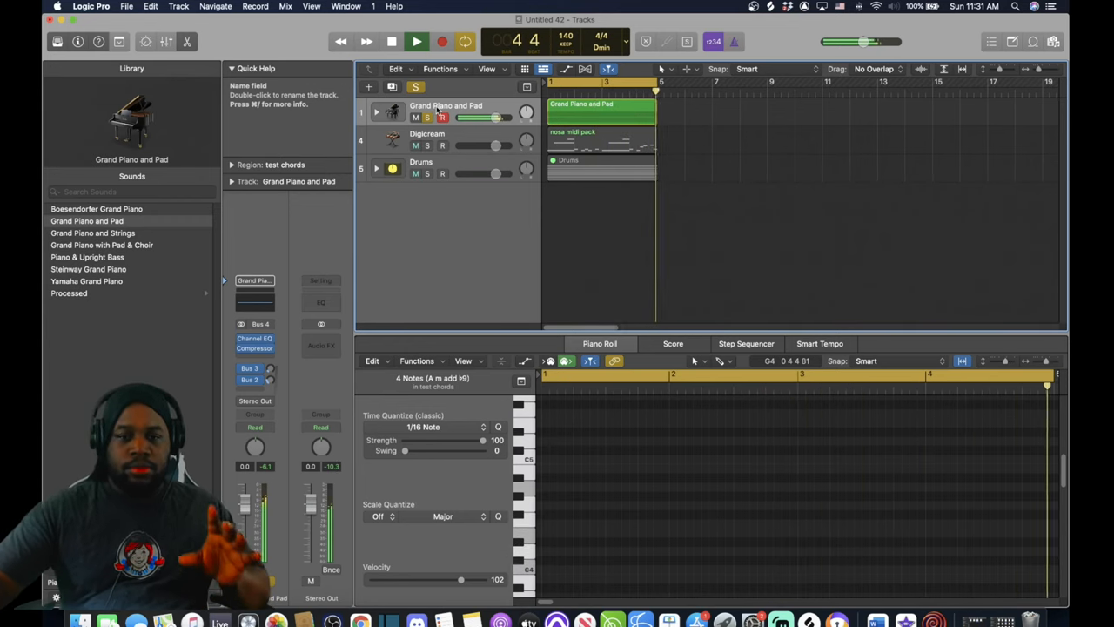
left_click(416, 41)
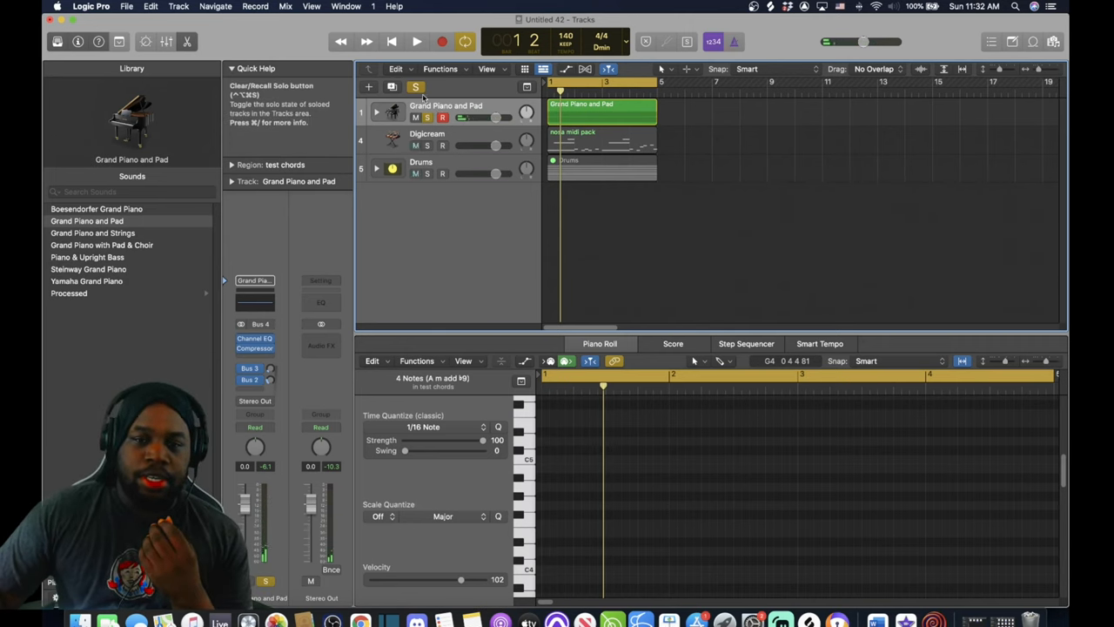
left_click(377, 110)
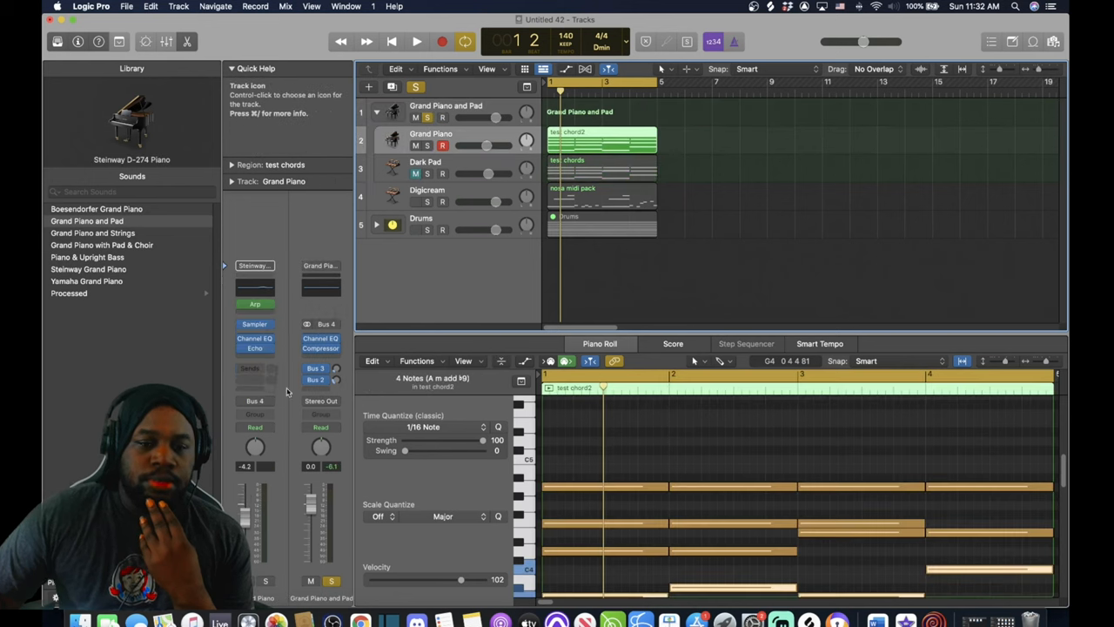
left_click(254, 304)
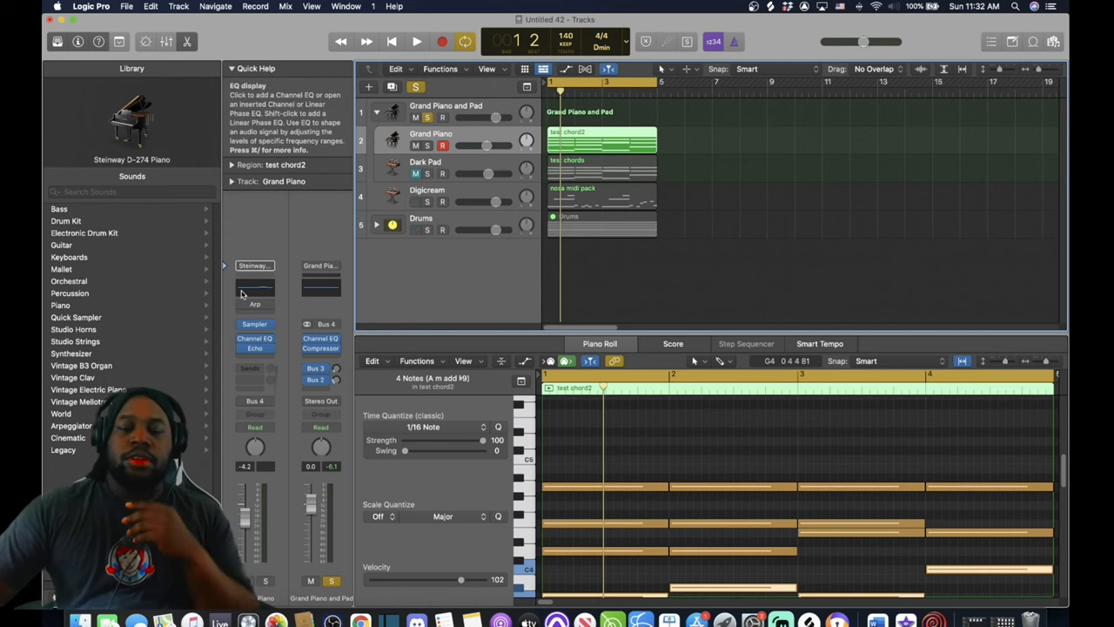
left_click(416, 40)
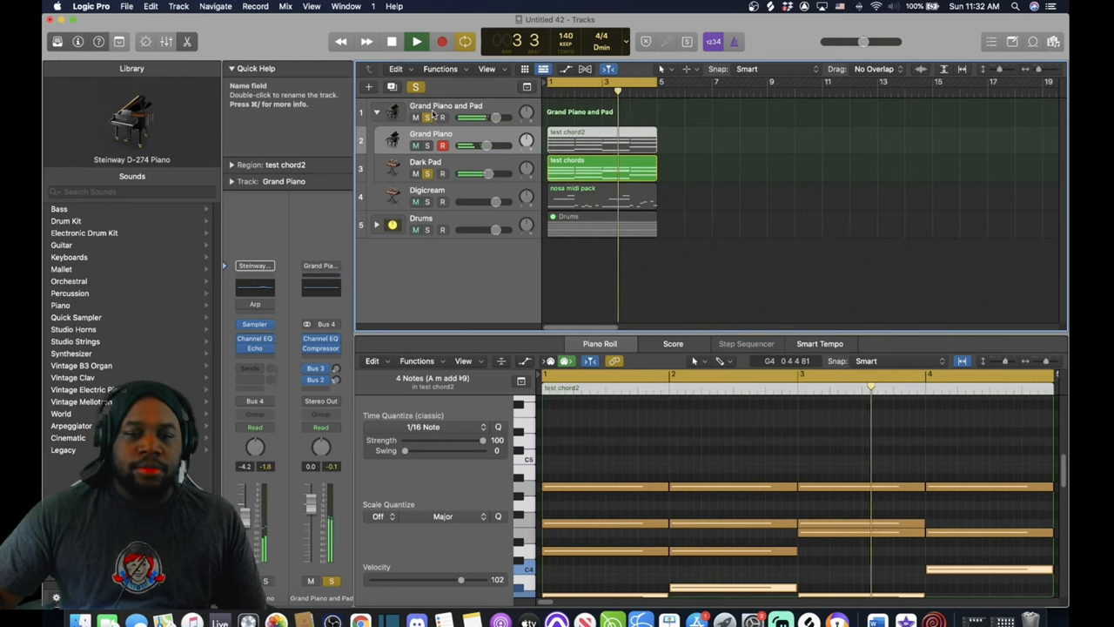
left_click(427, 118)
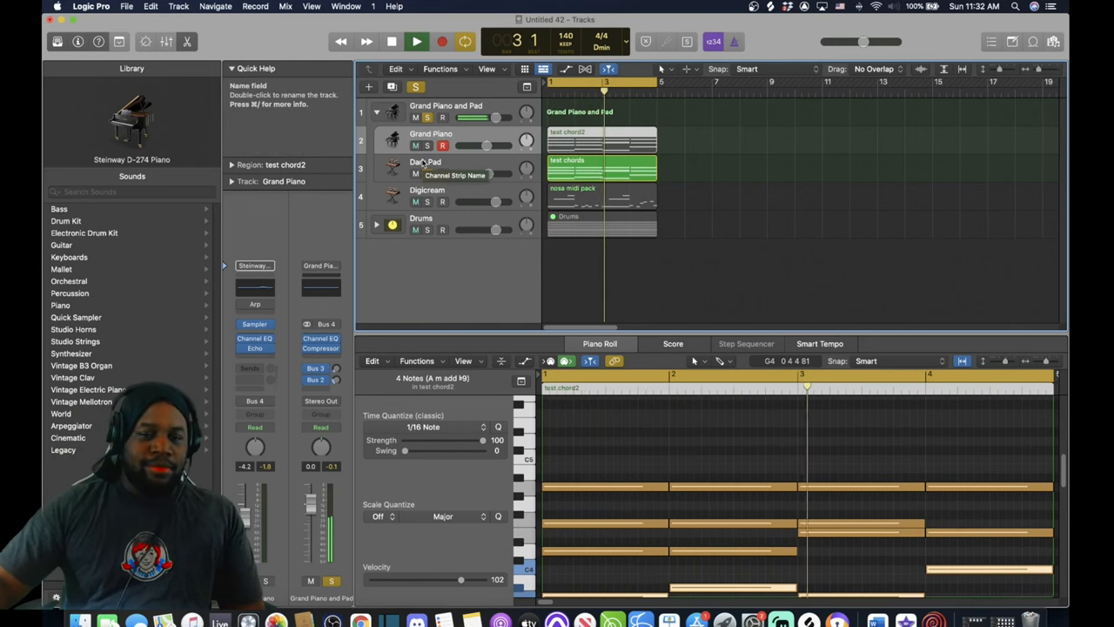
left_click(426, 145)
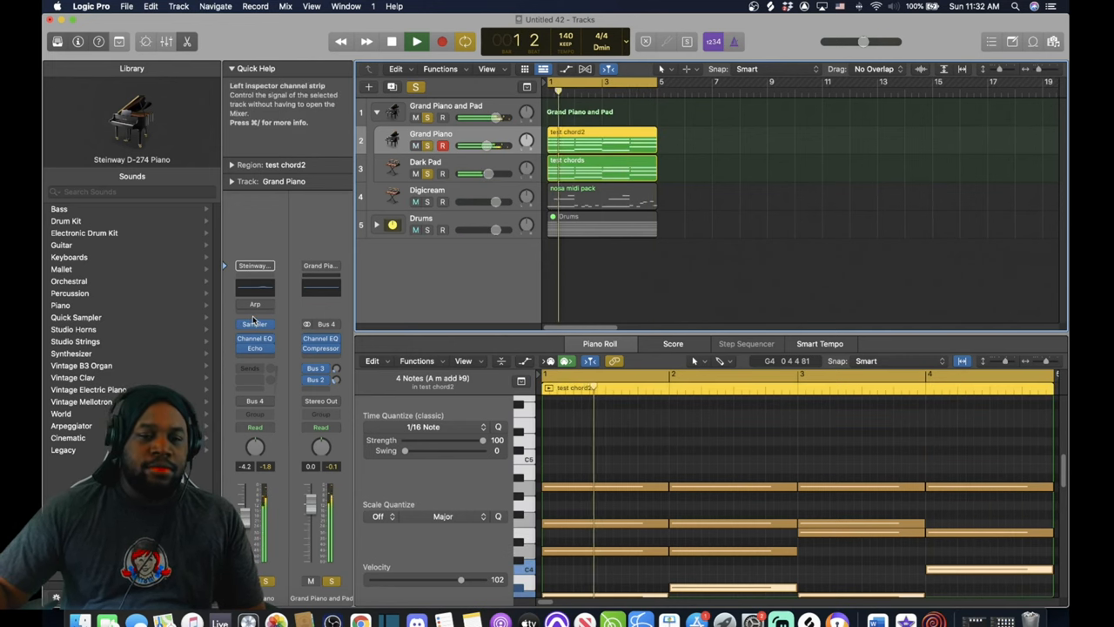
- Play the tracks, toggle the Drums solo on and off, then stop playback
left_click(416, 41)
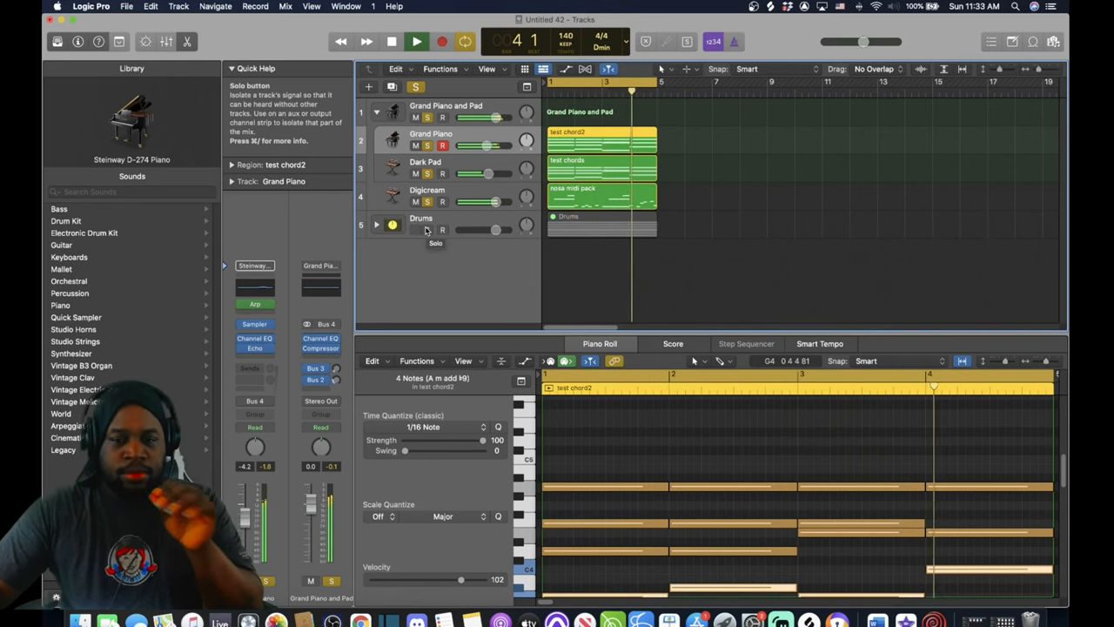
left_click(427, 230)
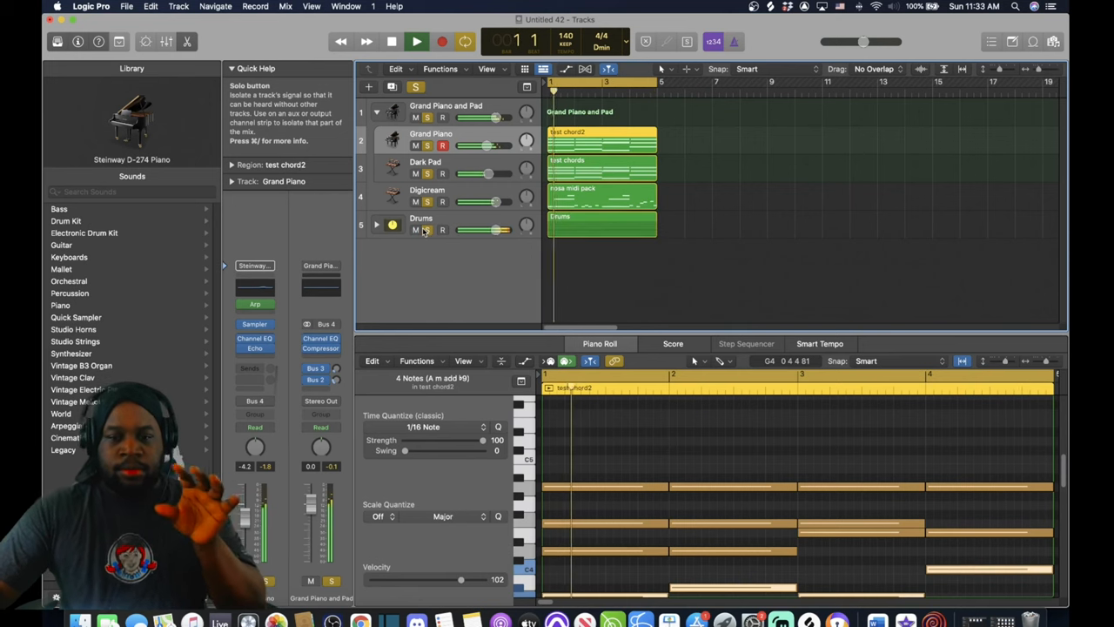
left_click(416, 41)
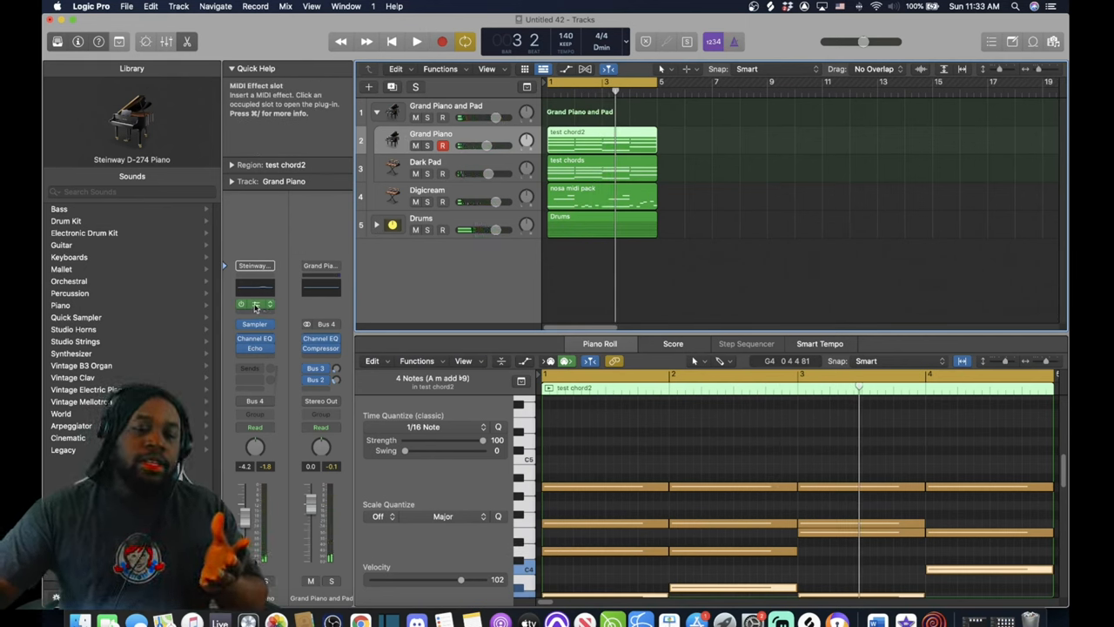
- Switch to Chrome and start the SORN - SHARP OBJECTS video on YouTube
left_click(255, 303)
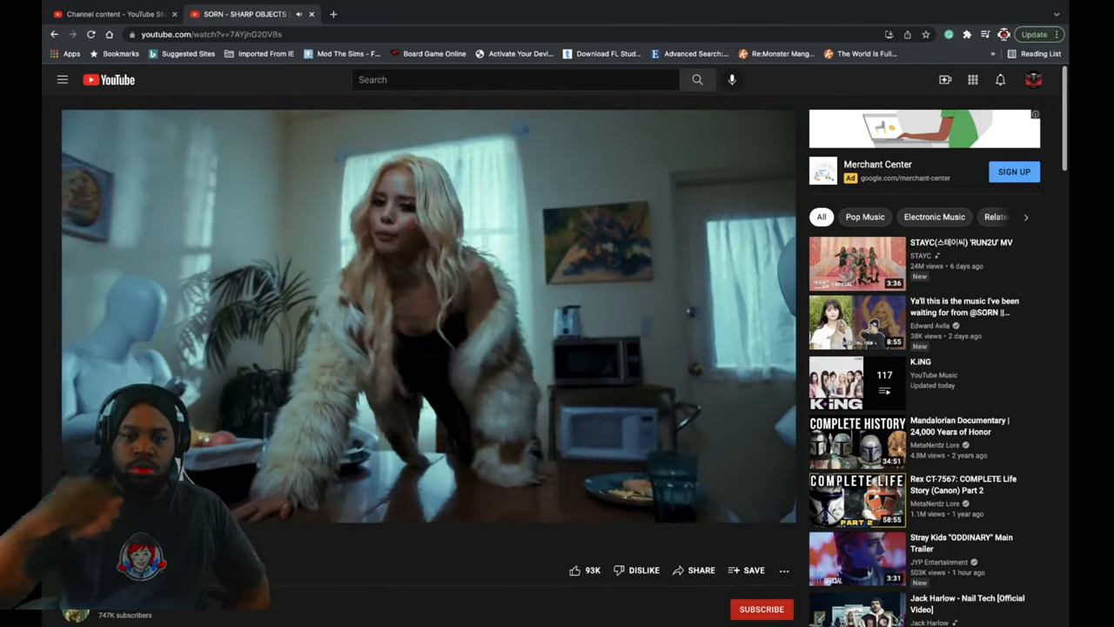
- Pause the SORN - SHARP OBJECTS video past its midpoint
left_click(427, 313)
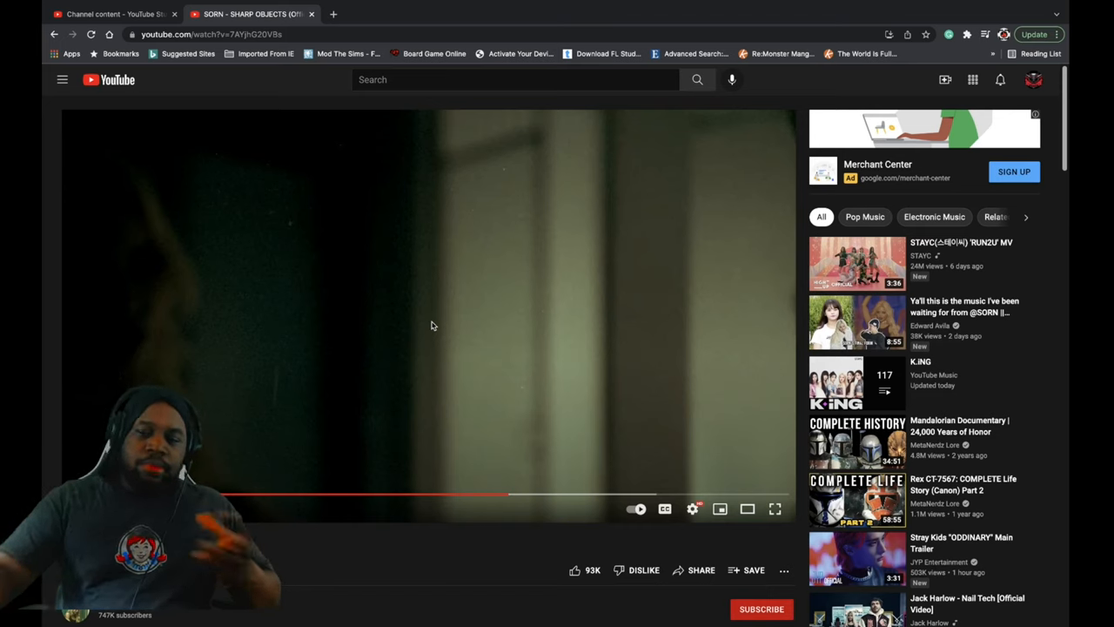
mouse_move(478, 284)
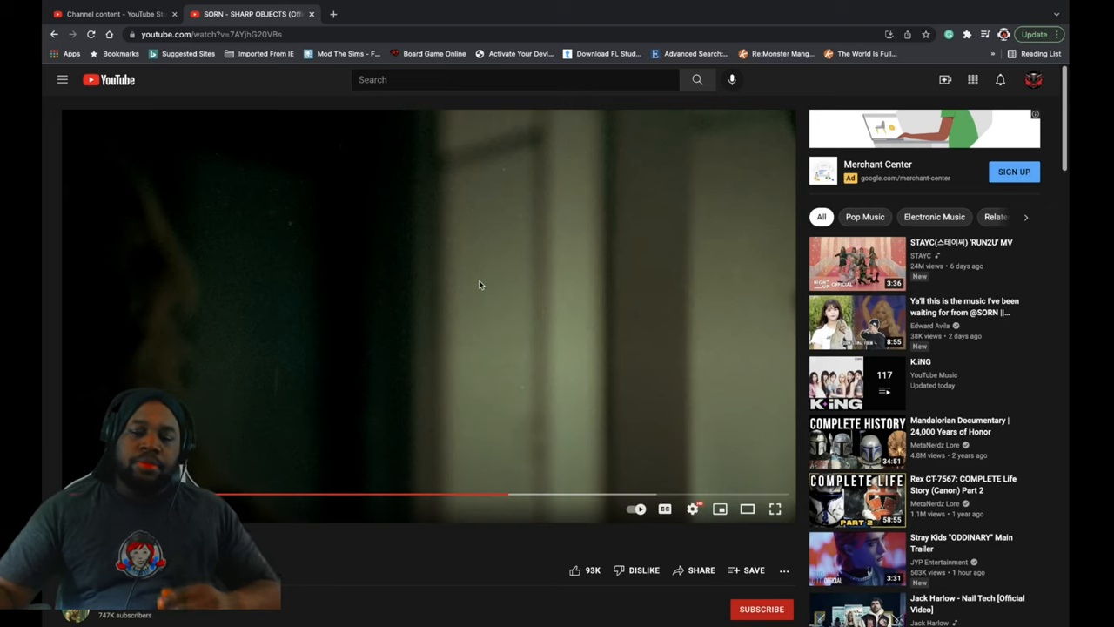
mouse_move(462, 240)
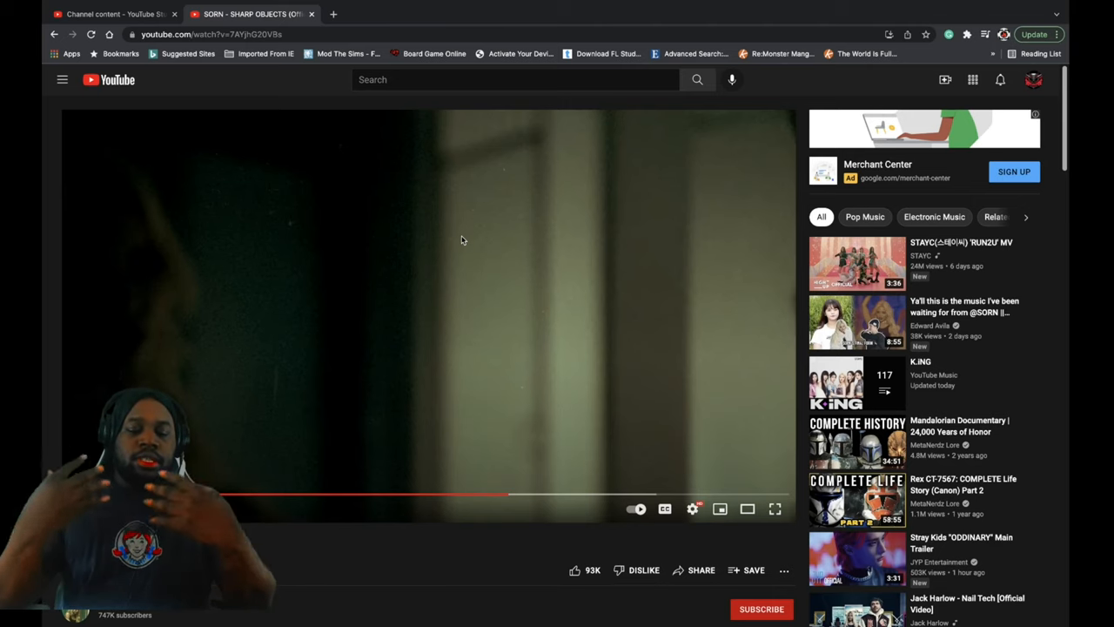
- Resume the SORN - SHARP OBJECTS video and let it play to the end
left_click(427, 316)
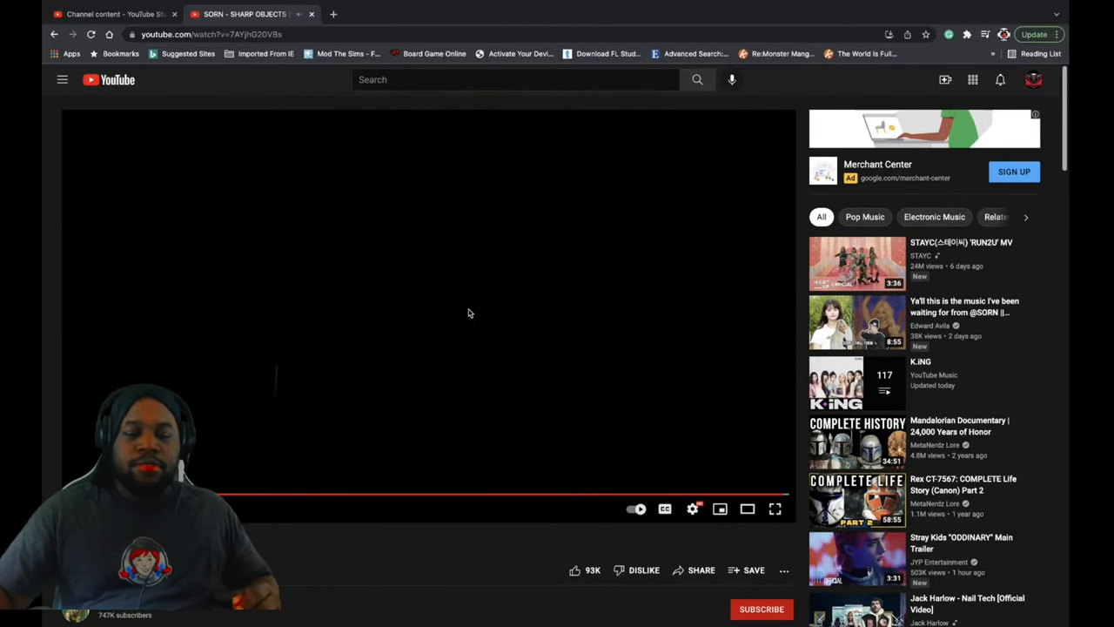
mouse_move(439, 340)
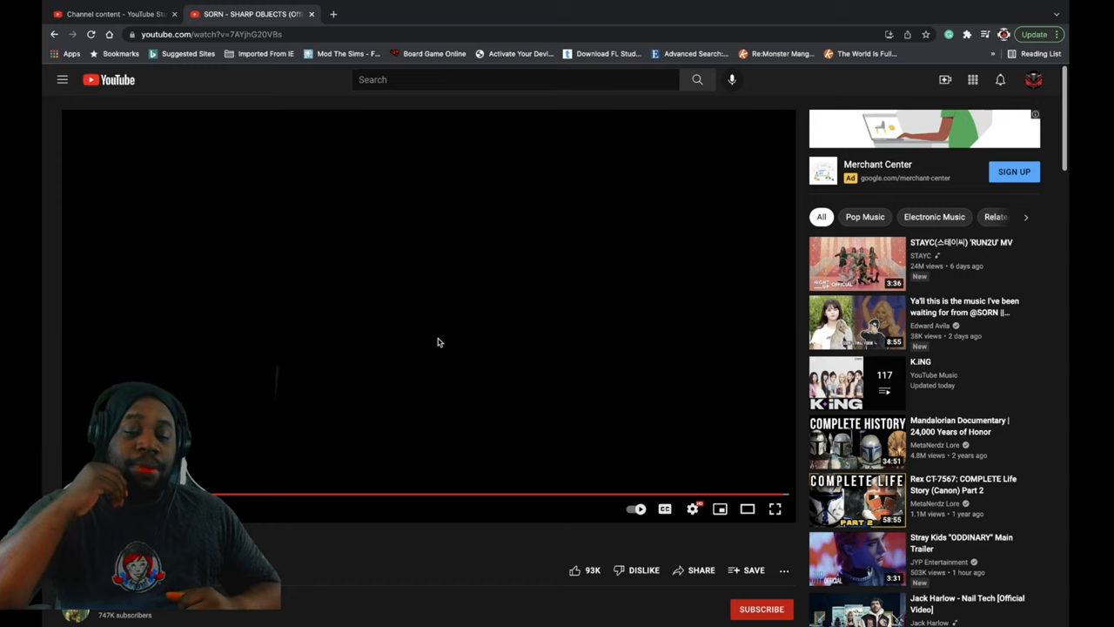
mouse_move(497, 261)
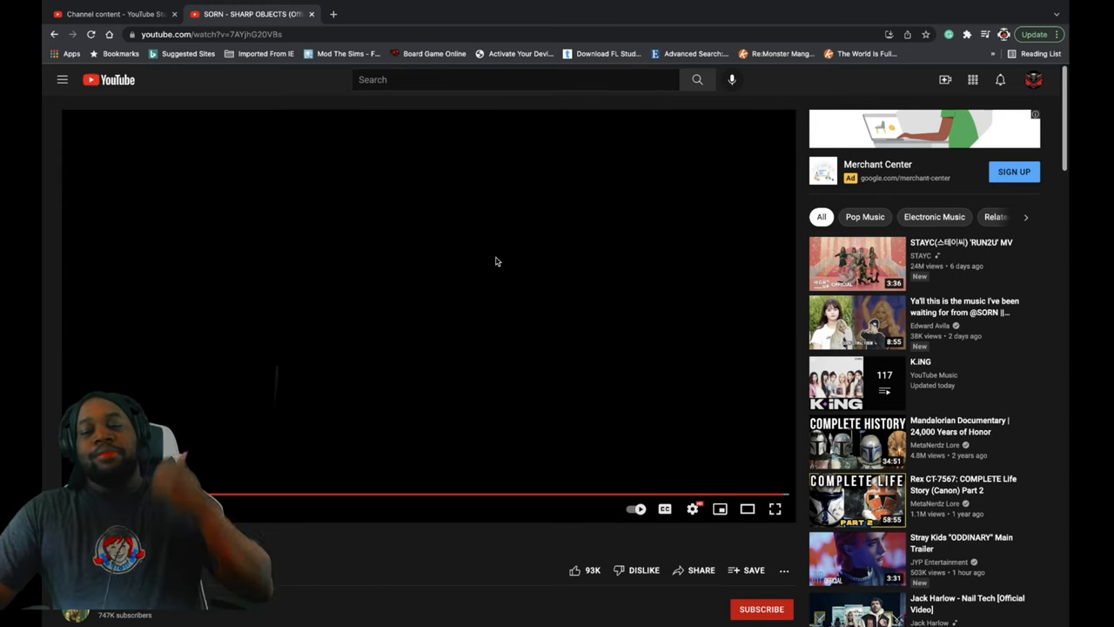
mouse_move(489, 264)
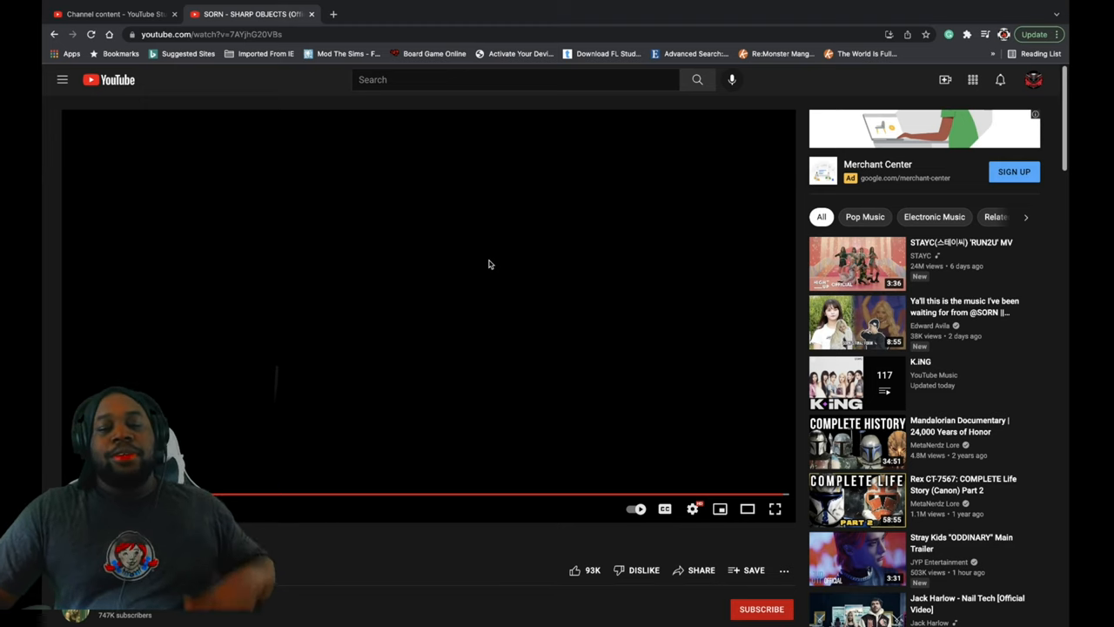